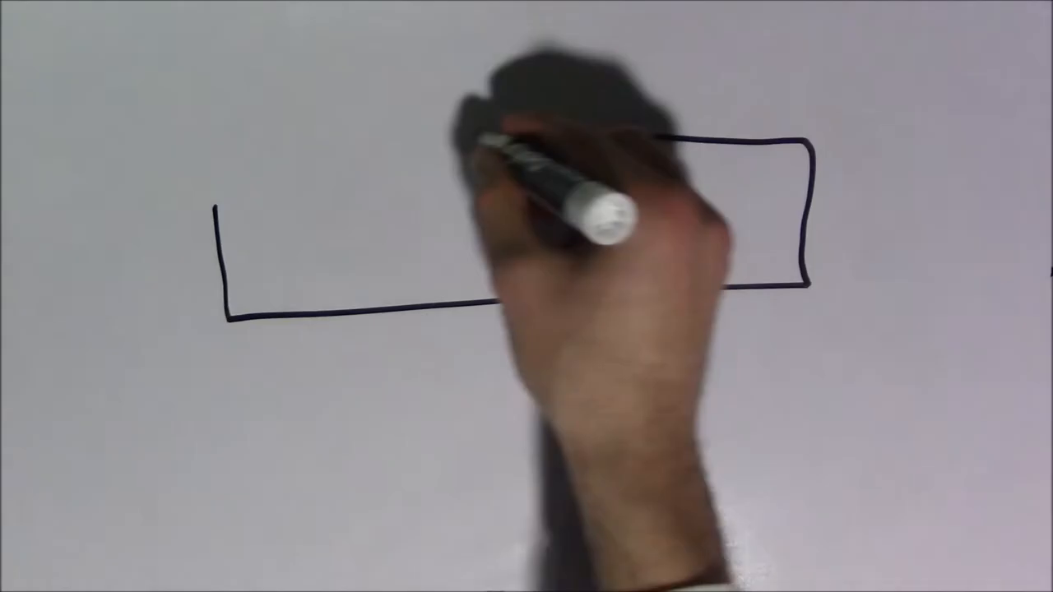
text(9 years)
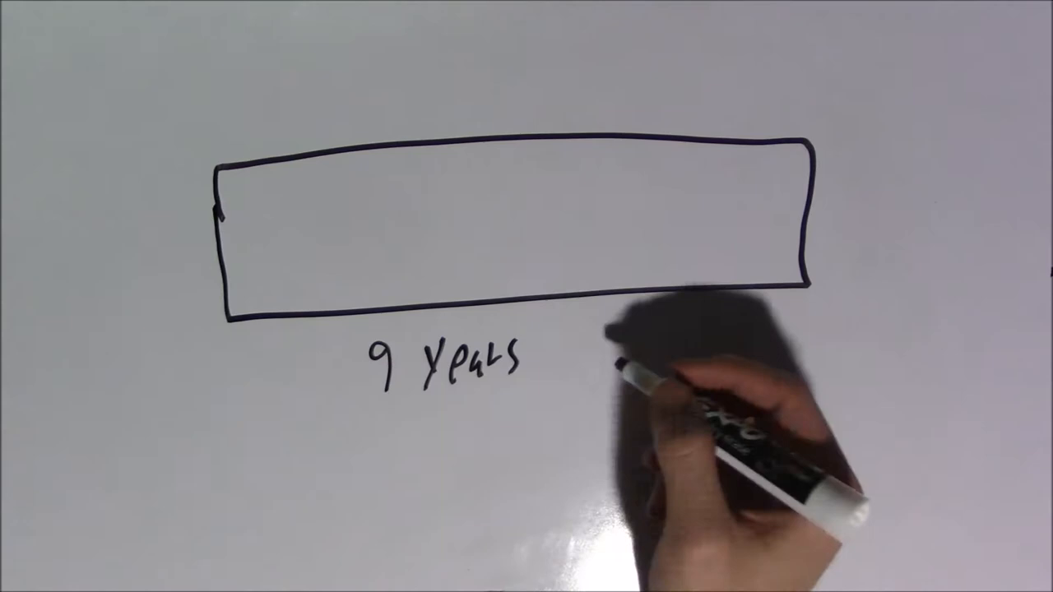